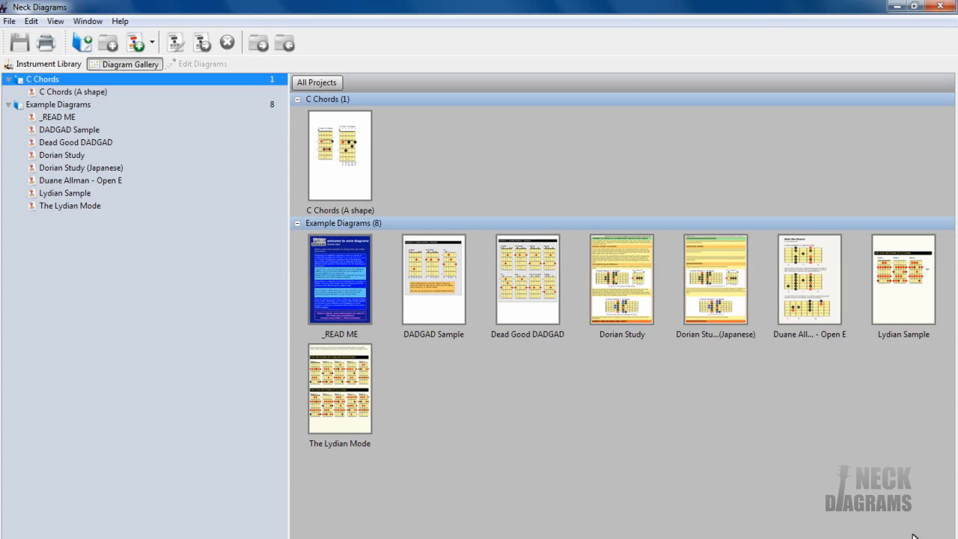
mouse_move(747, 518)
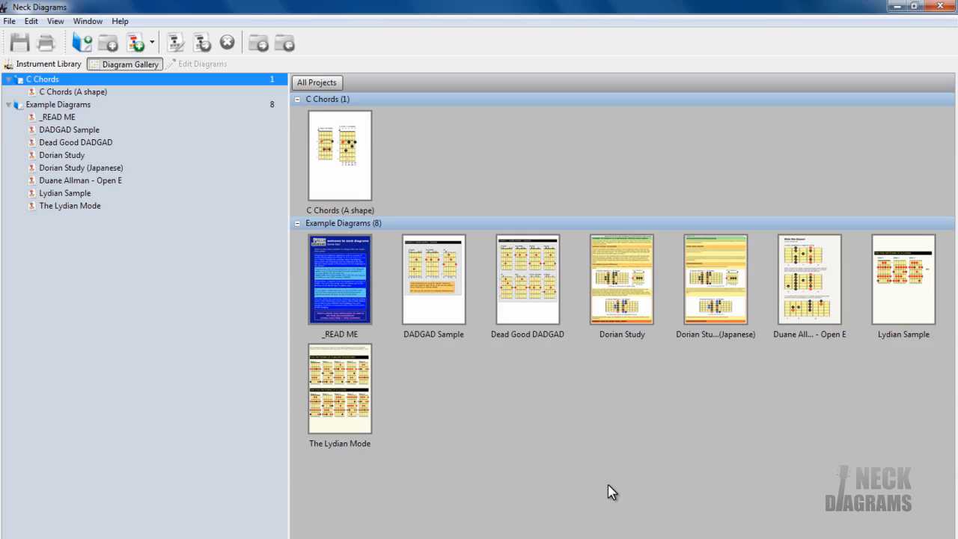
Start a new diagram page with Ctrl+N.
key("ctrl+n")
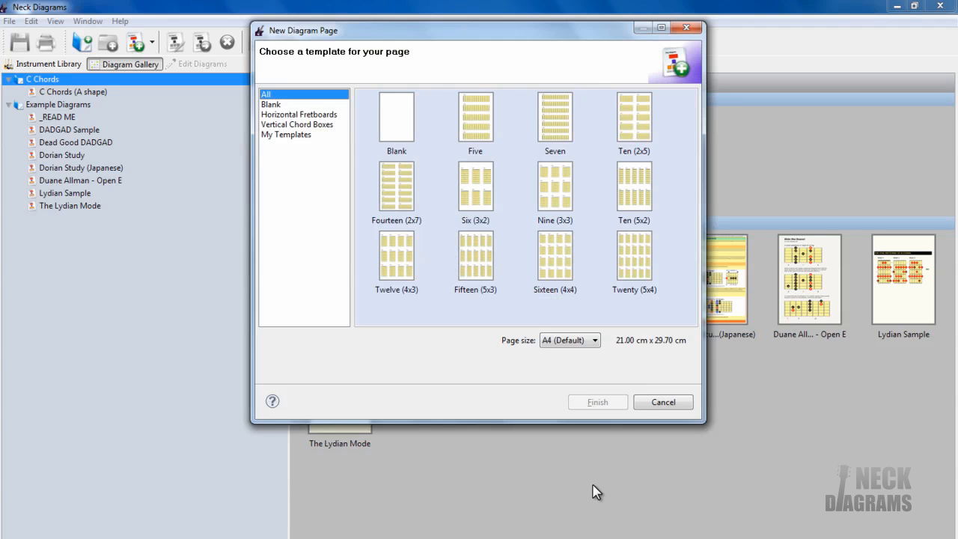
mouse_move(553, 491)
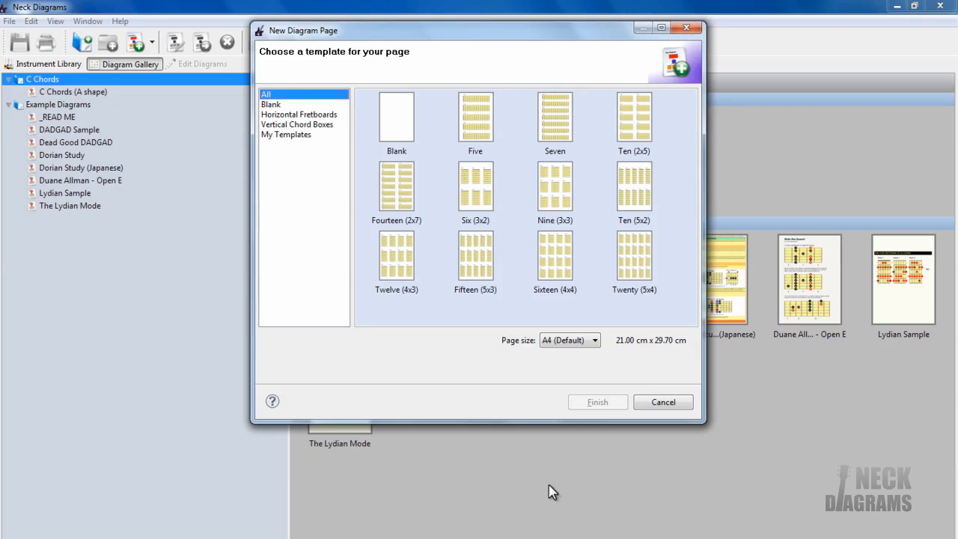
mouse_move(506, 133)
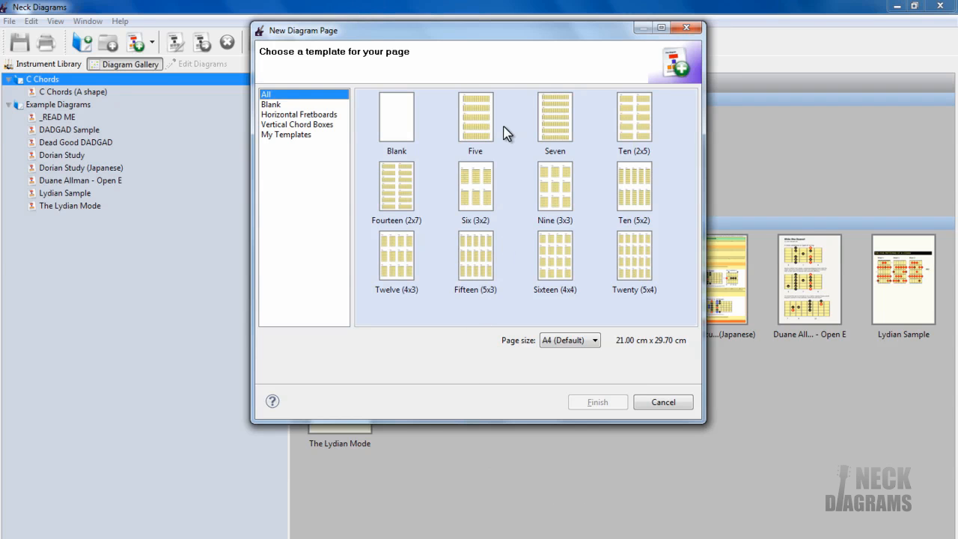
Create the page from the 'Five' fretboard template.
left_click(476, 117)
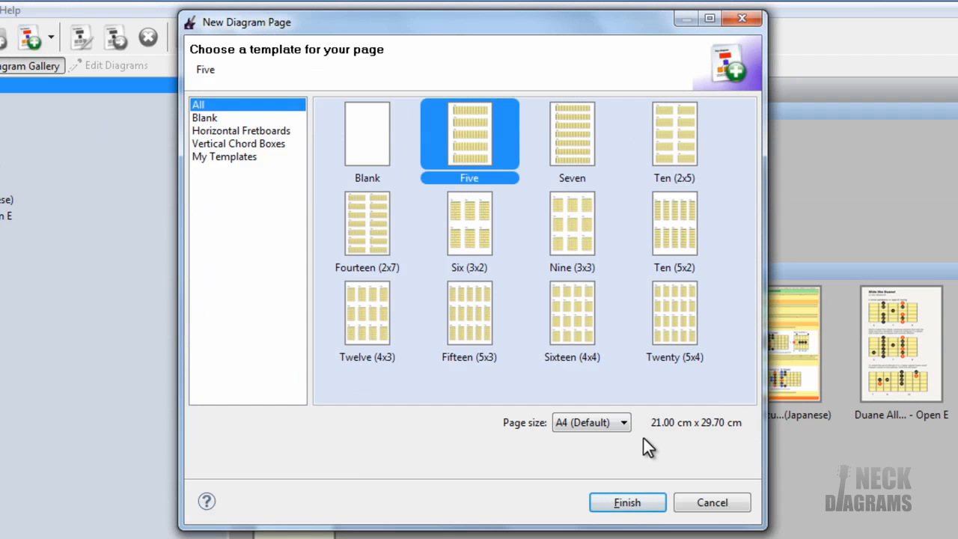
left_click(626, 503)
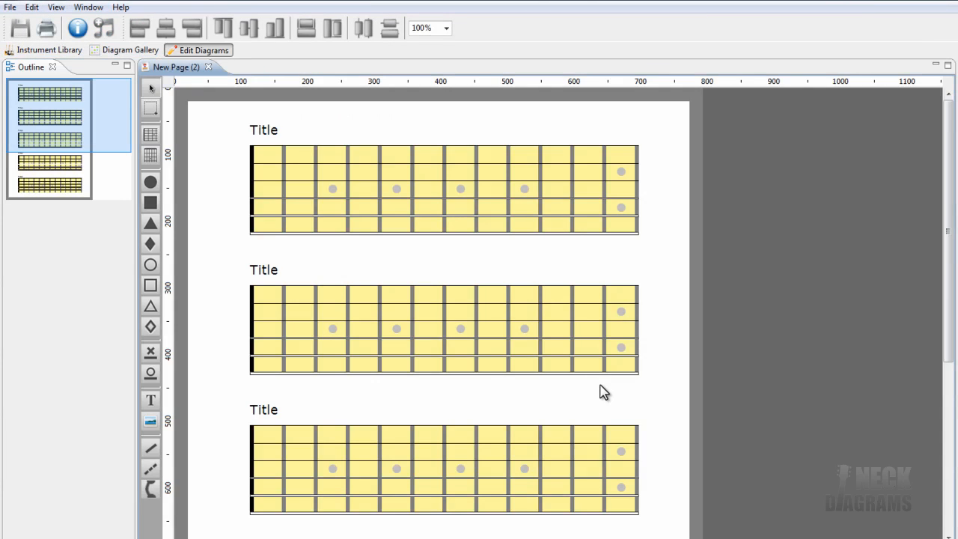
mouse_move(383, 267)
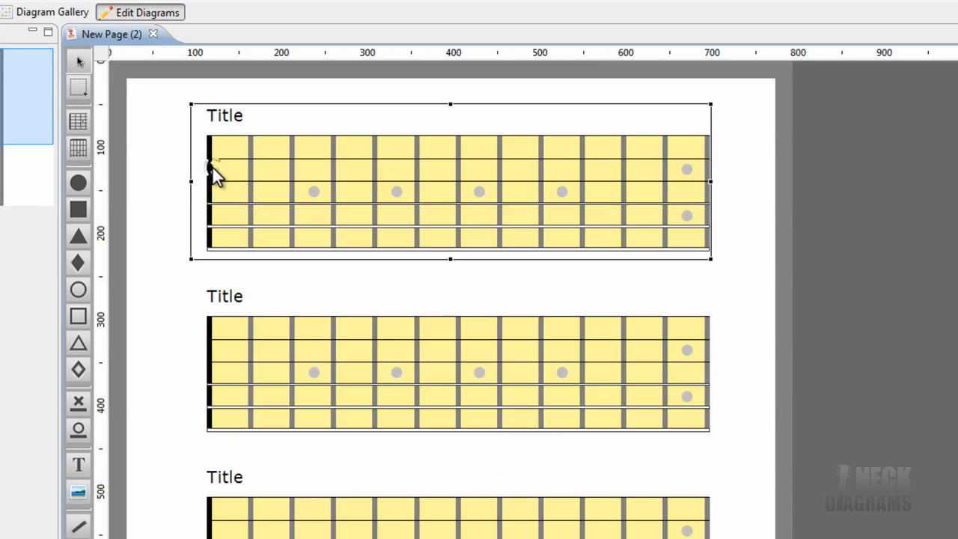
Launch the Scale Generator from the first fretboard's context menu.
right_click(217, 172)
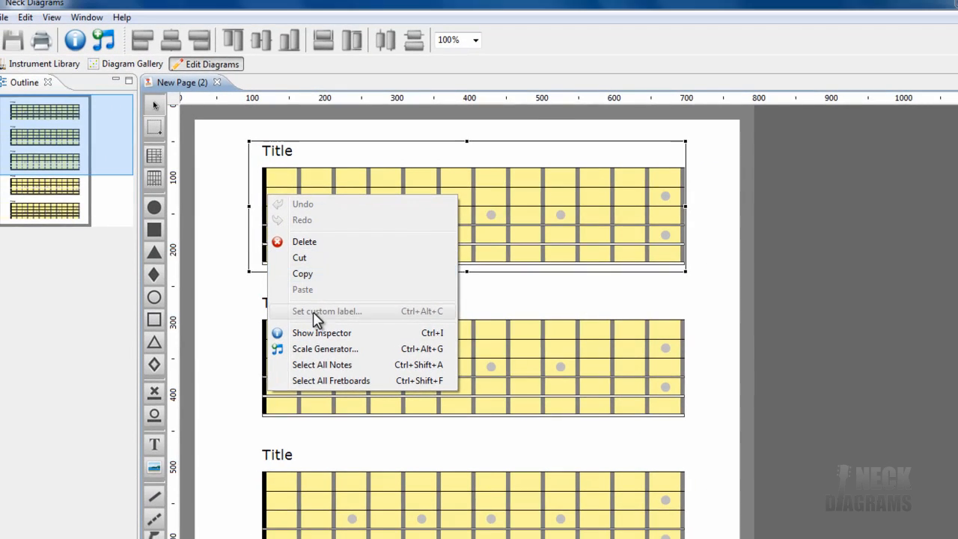
left_click(325, 349)
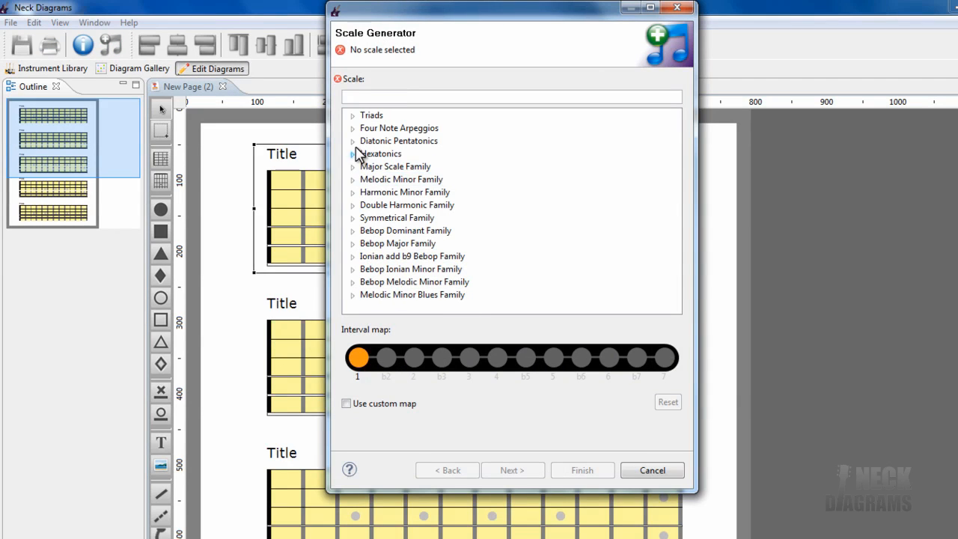
Choose Minor Pentatonic under Diatonic Pentatonics and continue to position settings.
left_click(353, 140)
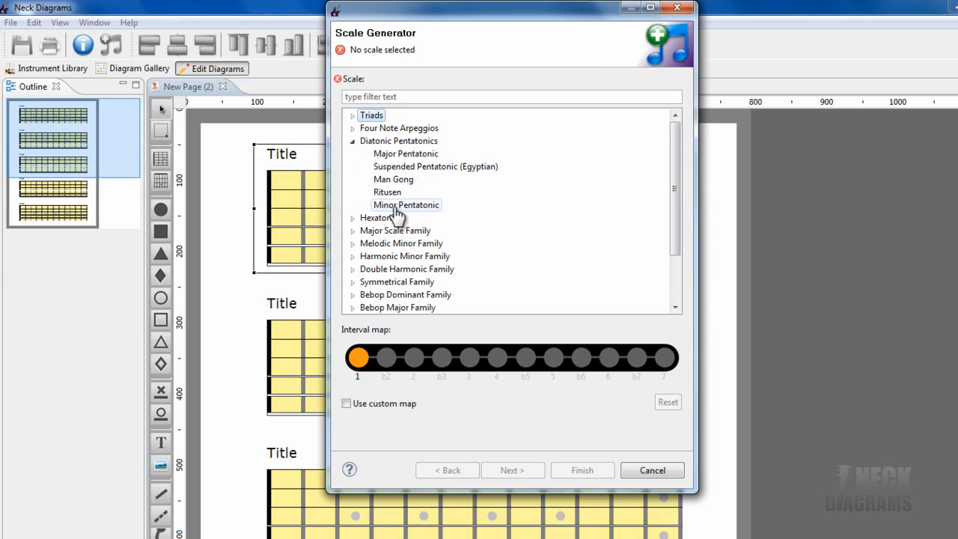
left_click(407, 204)
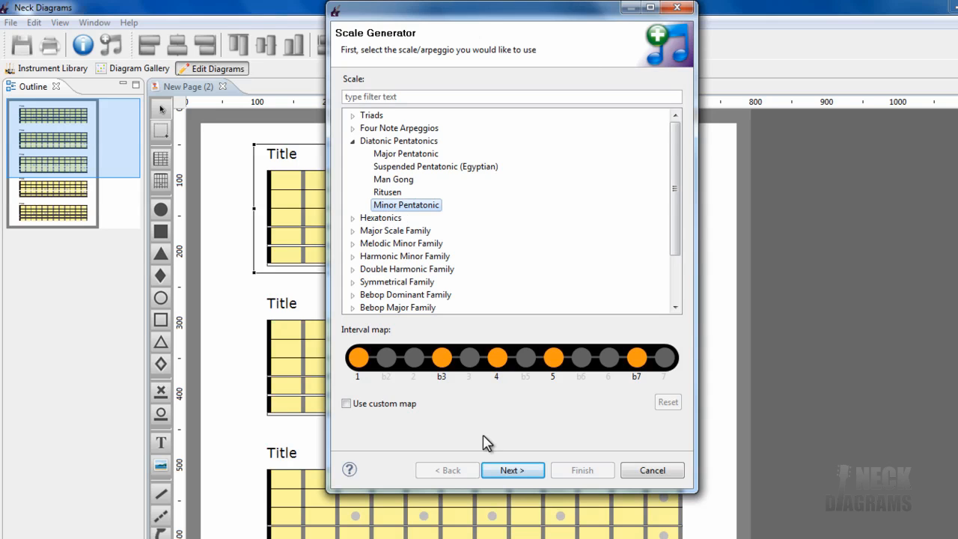
left_click(512, 470)
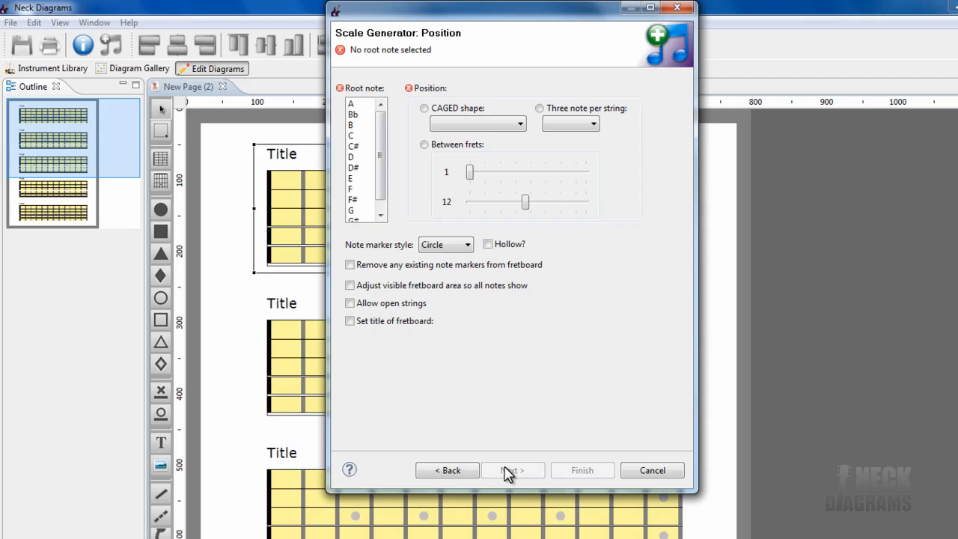
mouse_move(340, 216)
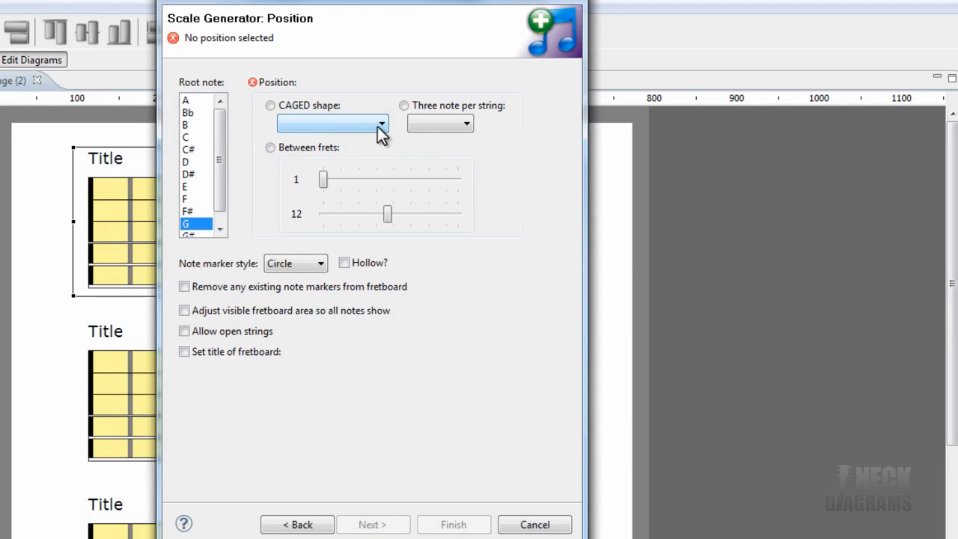
Choose CAGED Position 2 (D Shape) and leave the fret limits starting at fret 1.
left_click(382, 123)
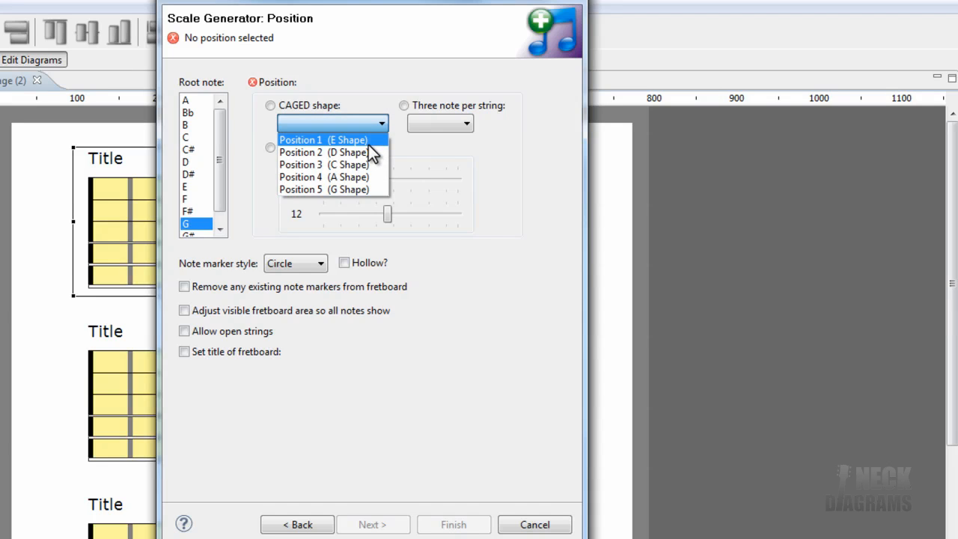
mouse_move(344, 153)
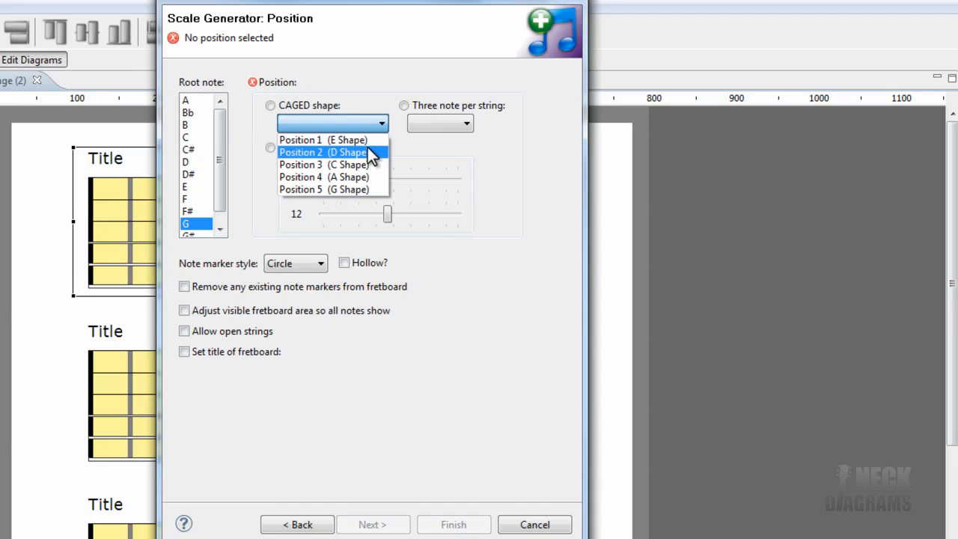
left_click(323, 153)
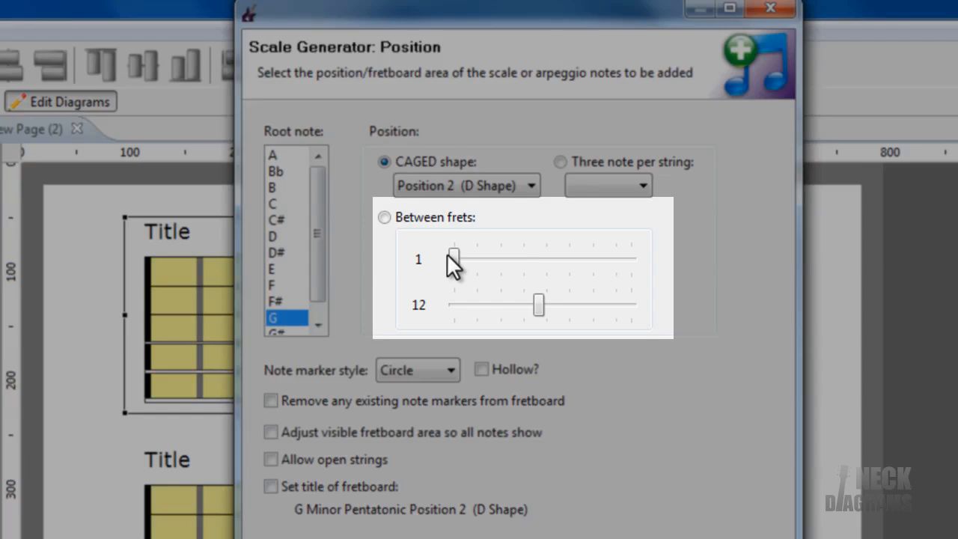
left_click_drag(453, 258, 509, 257)
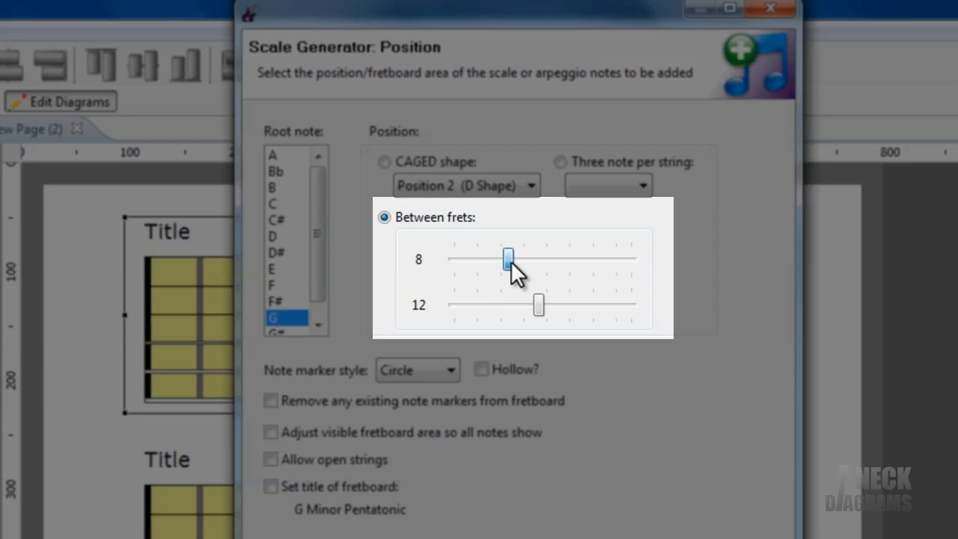
left_click_drag(539, 306, 569, 306)
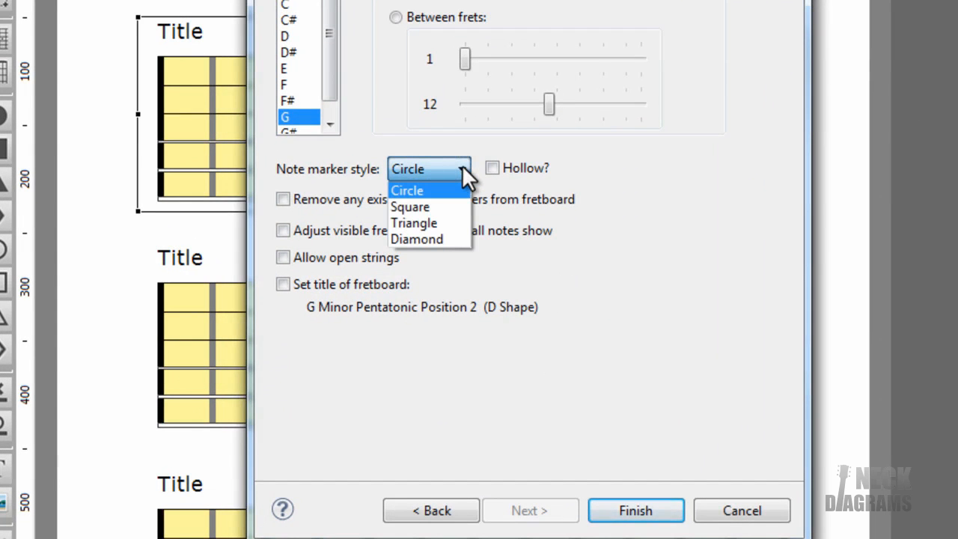
Generate G Minor Pentatonic Position 2 onto the first fretboard with its title set.
left_click(407, 190)
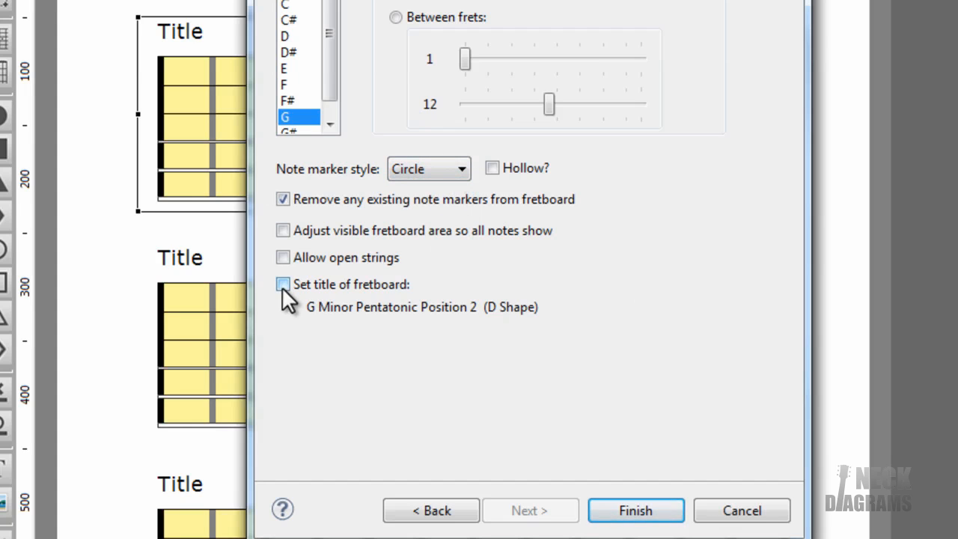
left_click(283, 285)
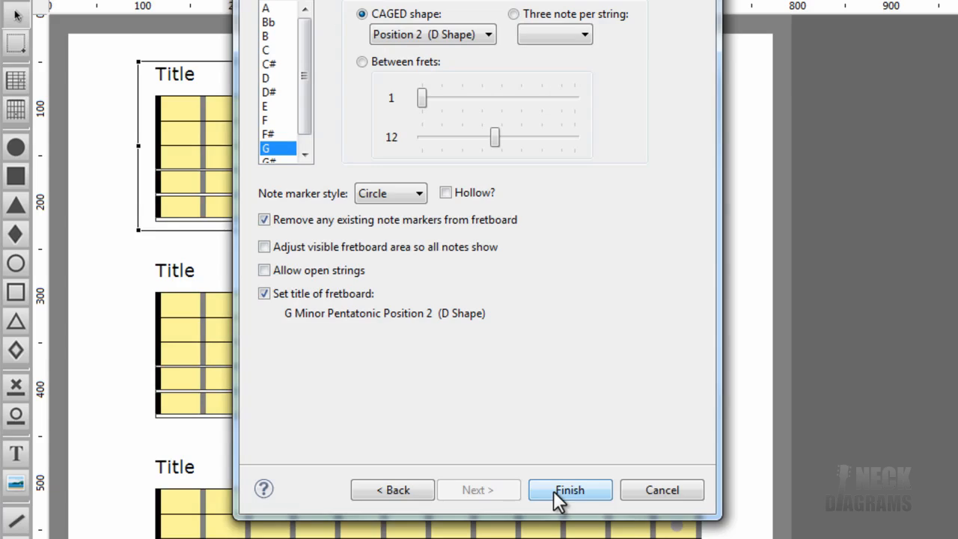
left_click(569, 490)
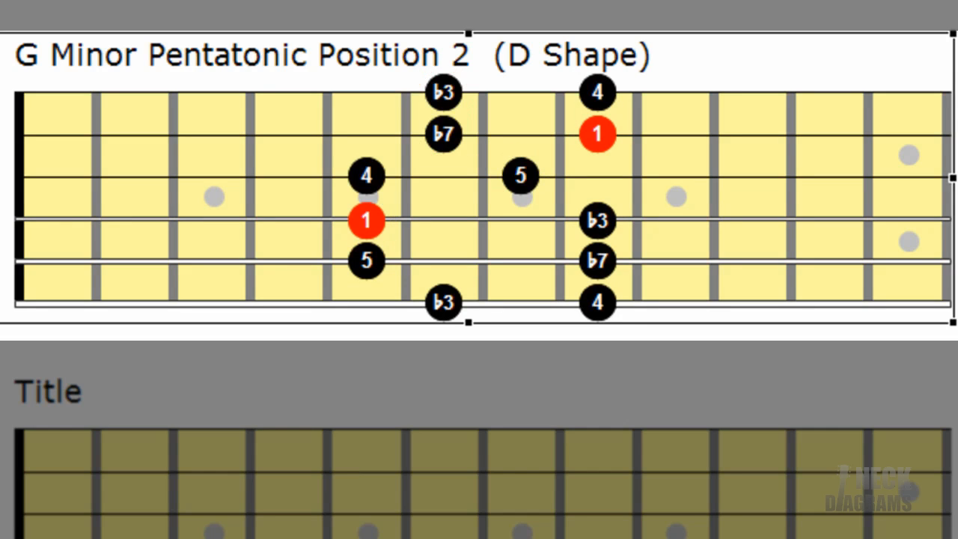
left_click(365, 176)
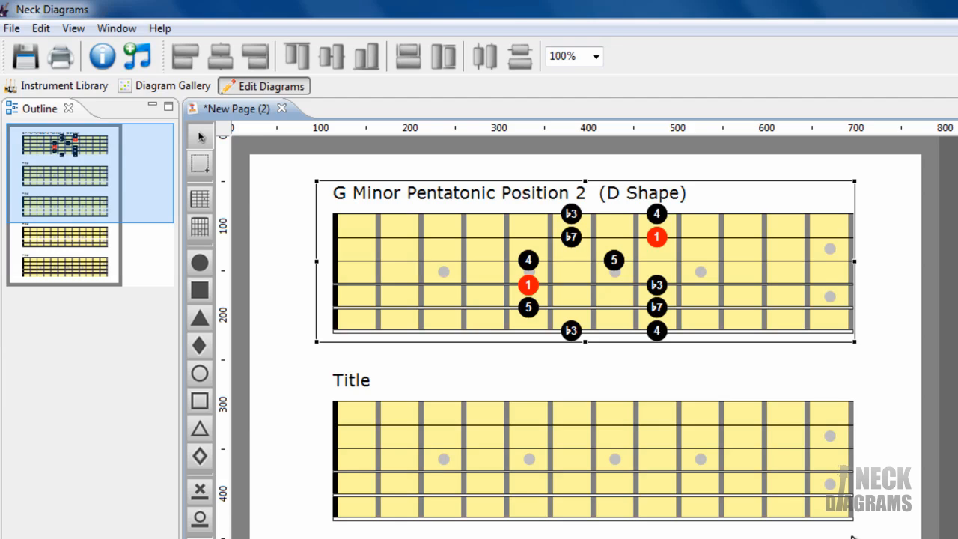
mouse_move(518, 522)
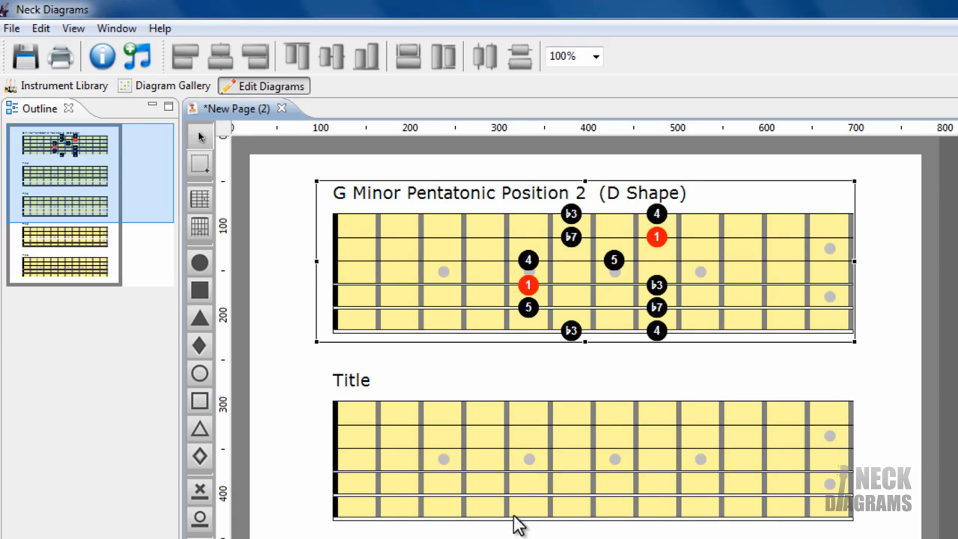
scroll("down", 3)
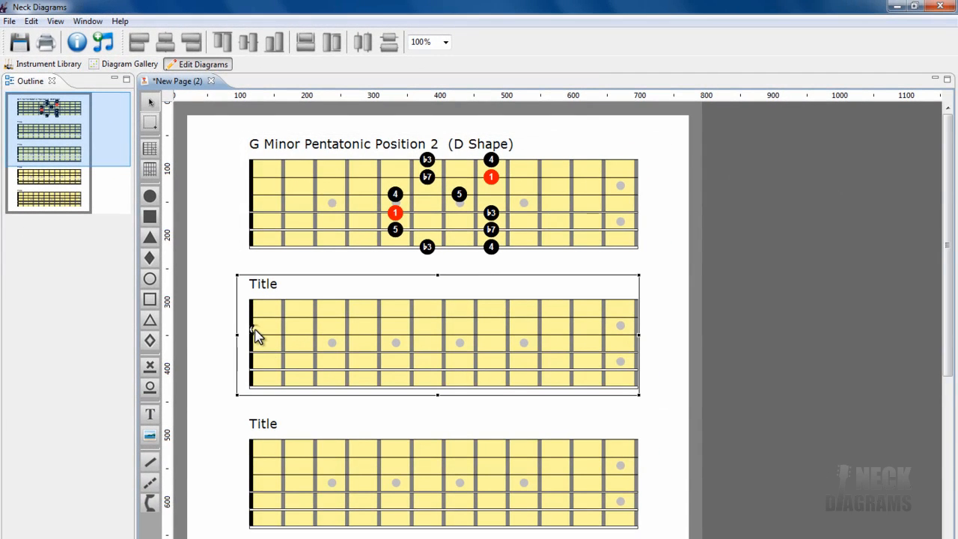
Choose Dorian (filtered by 'dorian') in the Scale Generator for the second fretboard.
right_click(258, 335)
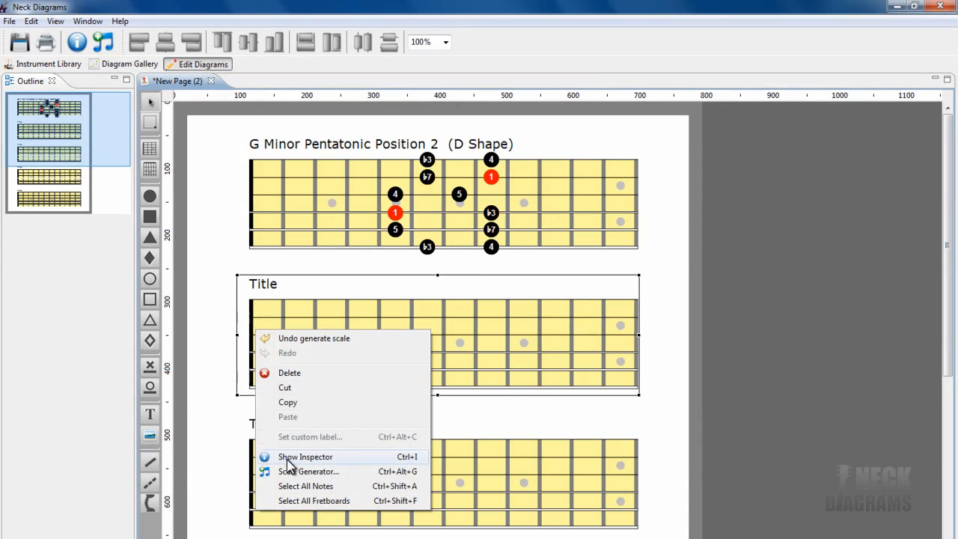
left_click(309, 470)
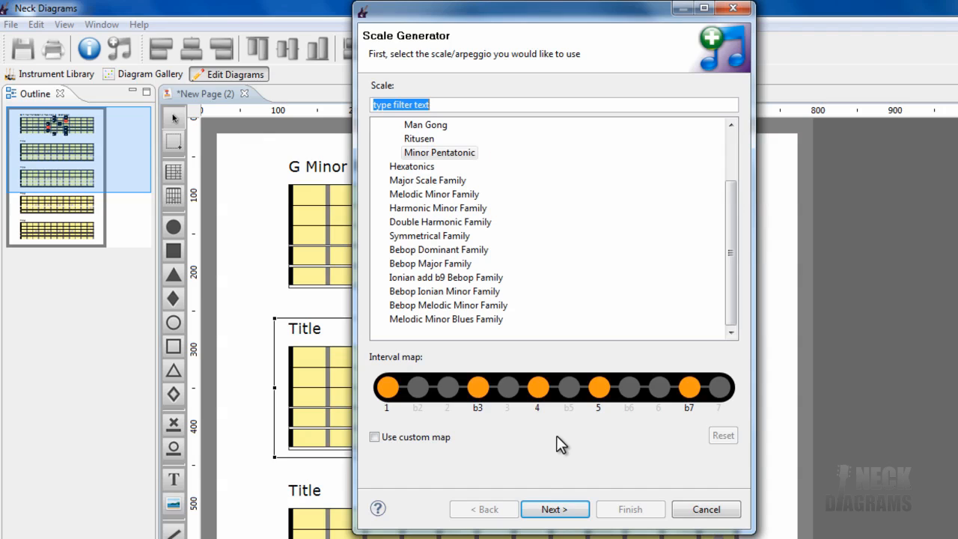
mouse_move(551, 428)
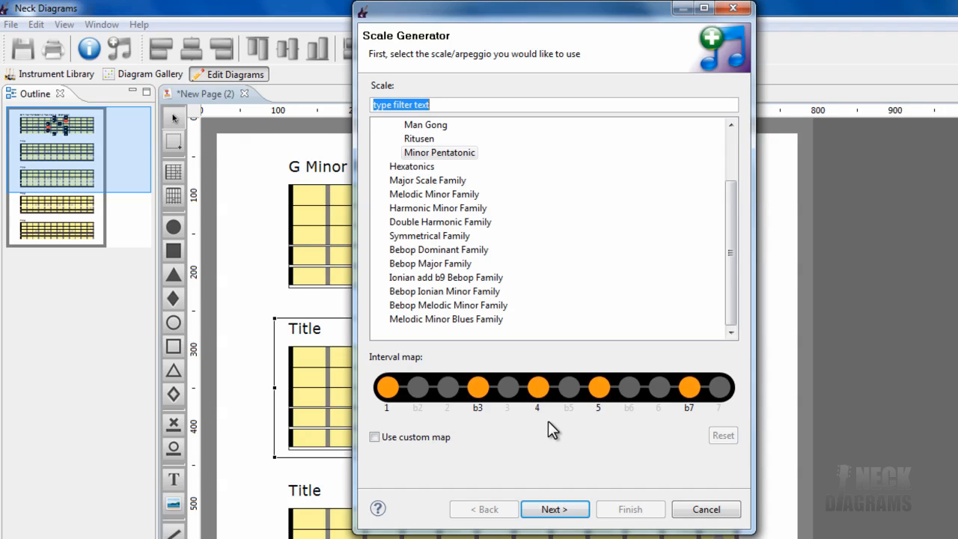
mouse_move(516, 448)
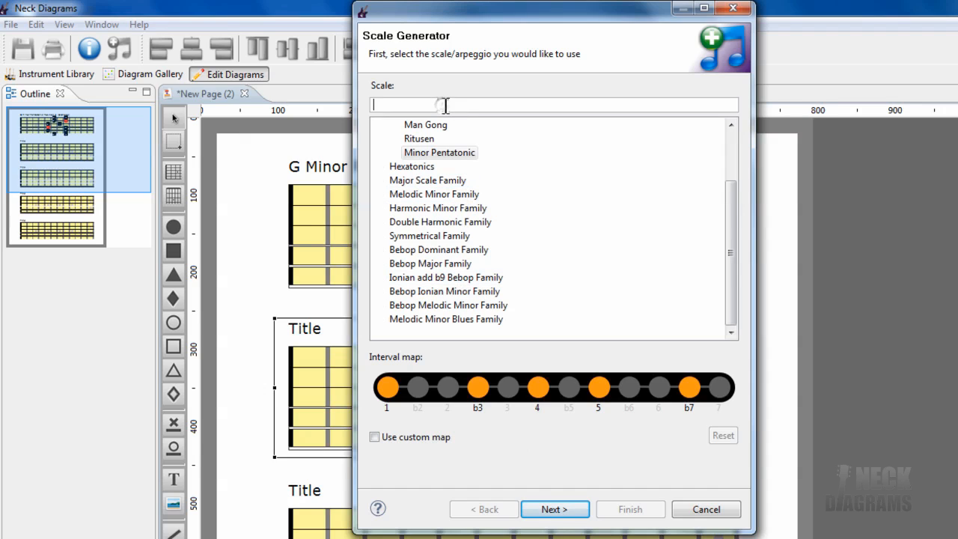
type("dorian")
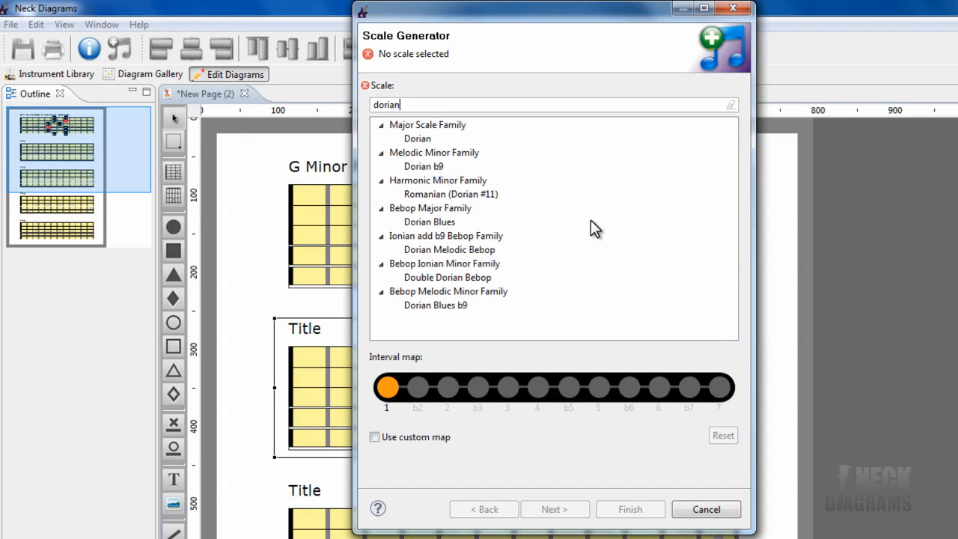
mouse_move(547, 187)
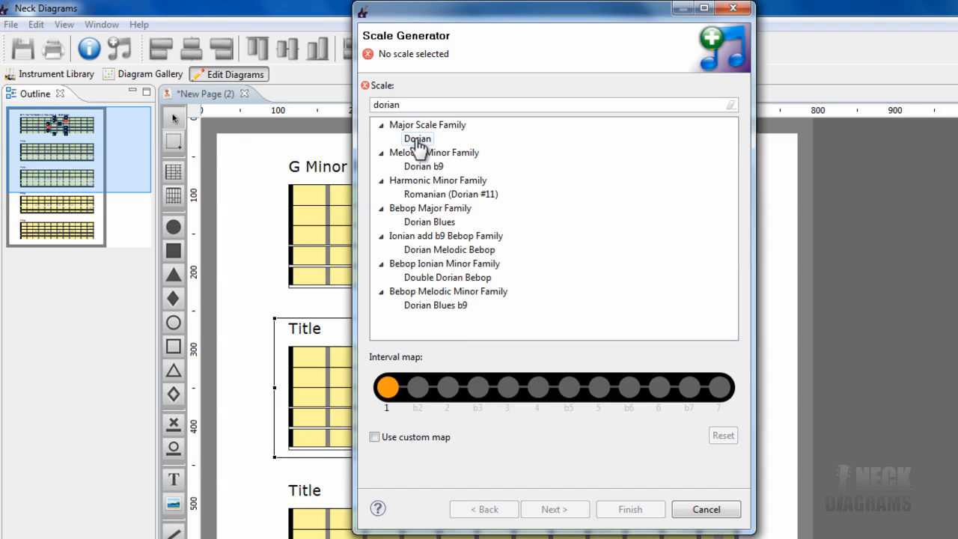
left_click(416, 140)
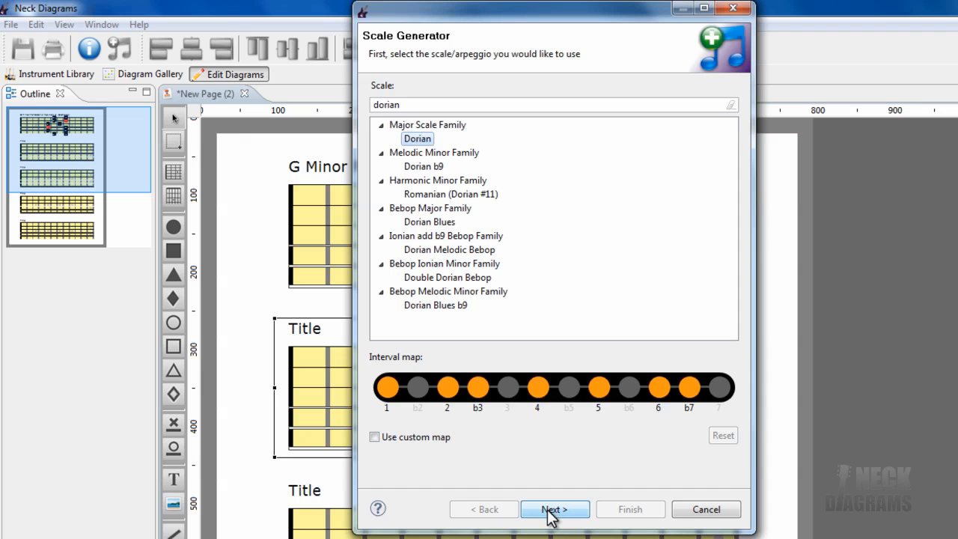
left_click(554, 509)
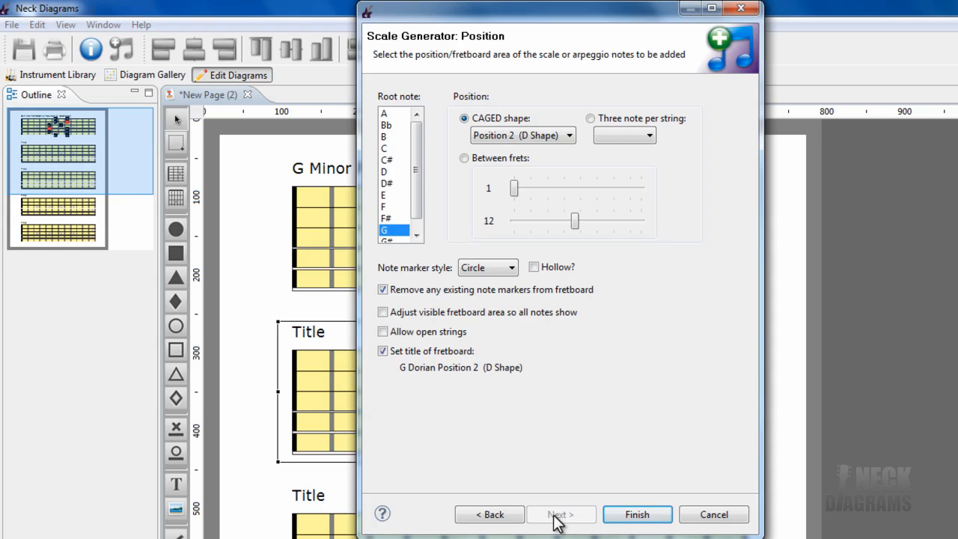
mouse_move(701, 467)
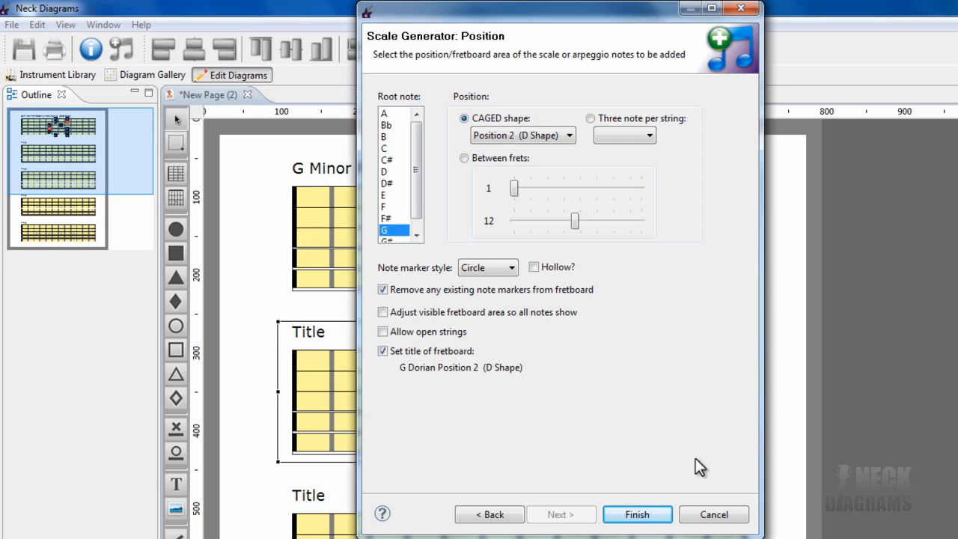
Generate G Dorian Position 2 (D Shape) onto the second fretboard.
left_click(638, 515)
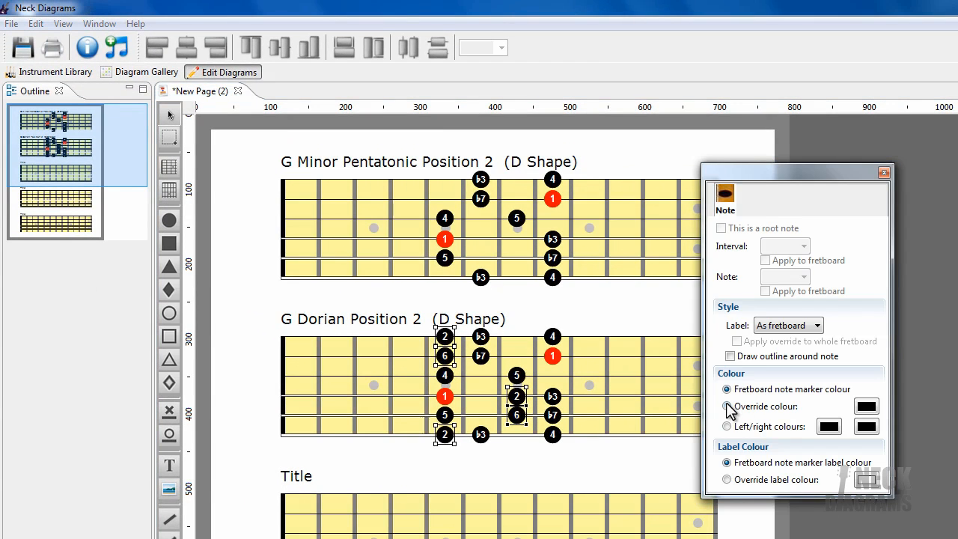
Override the selected 2 and 6 notes' colour to dark blue.
left_click(865, 407)
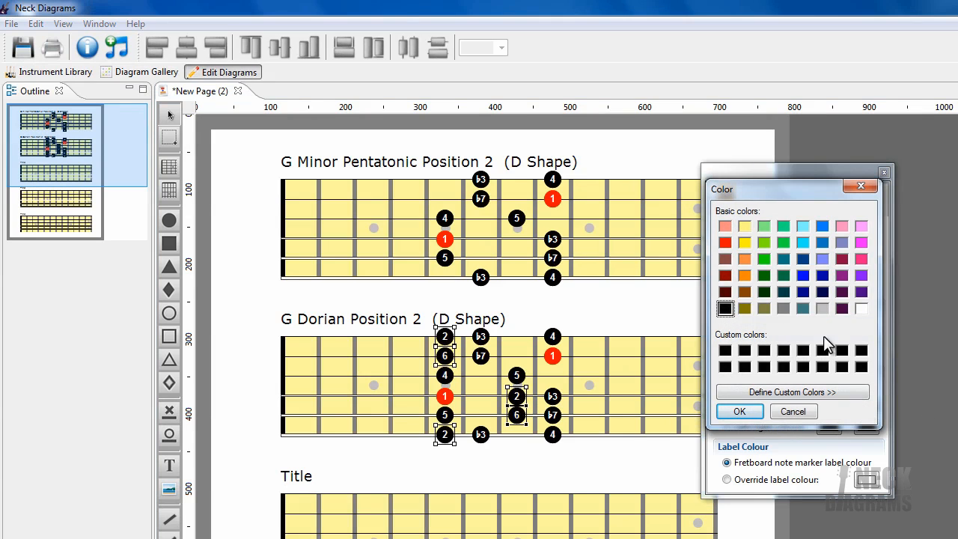
left_click(824, 275)
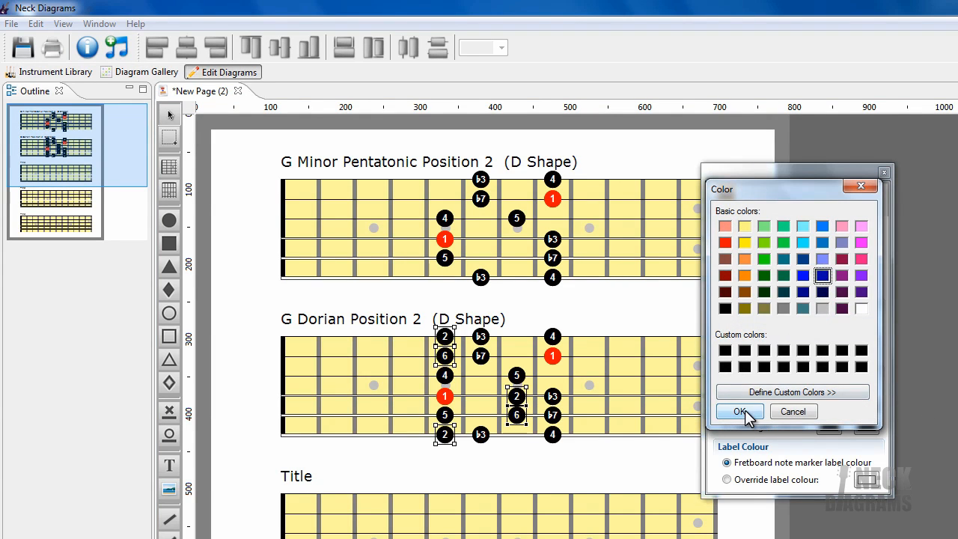
left_click(739, 410)
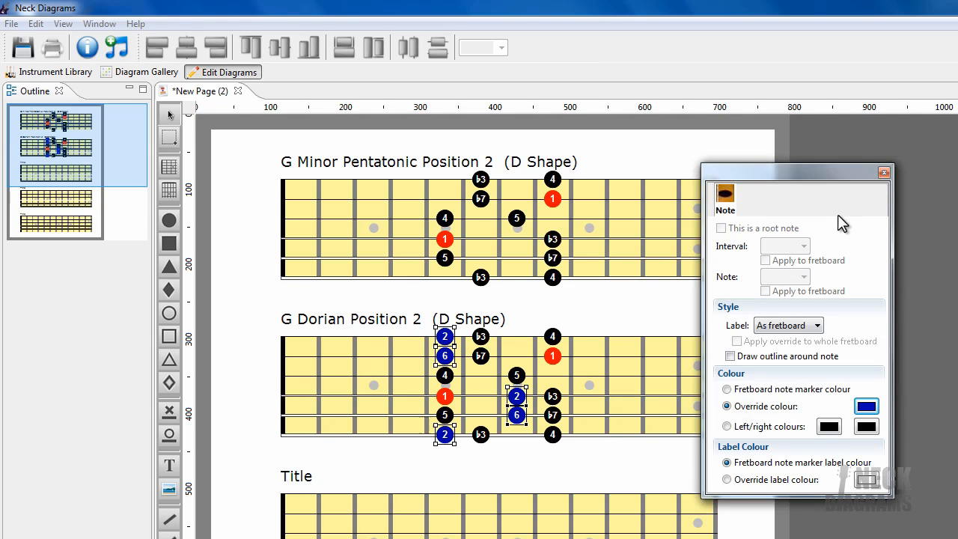
left_click(883, 172)
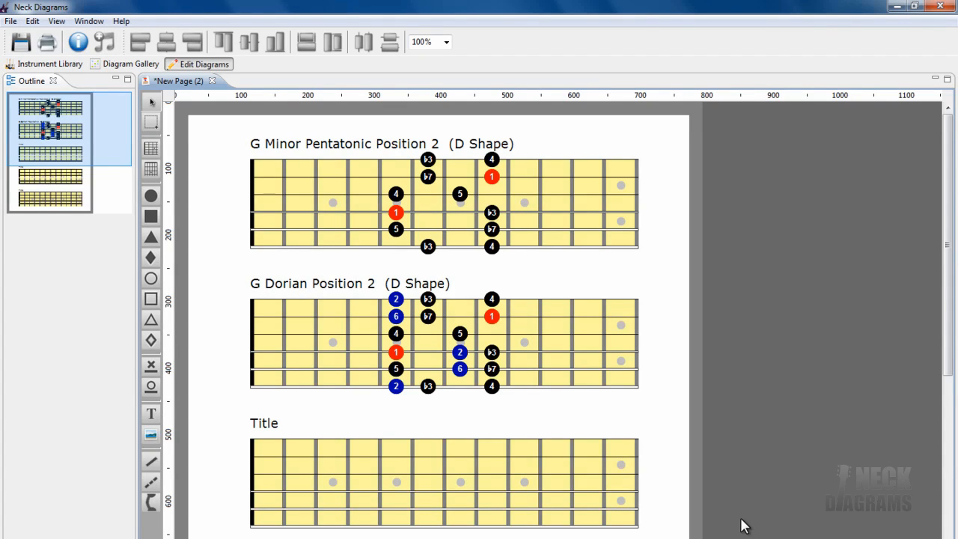
Launch the Scale Generator for the third fretboard and enable a custom interval map.
left_click(269, 472)
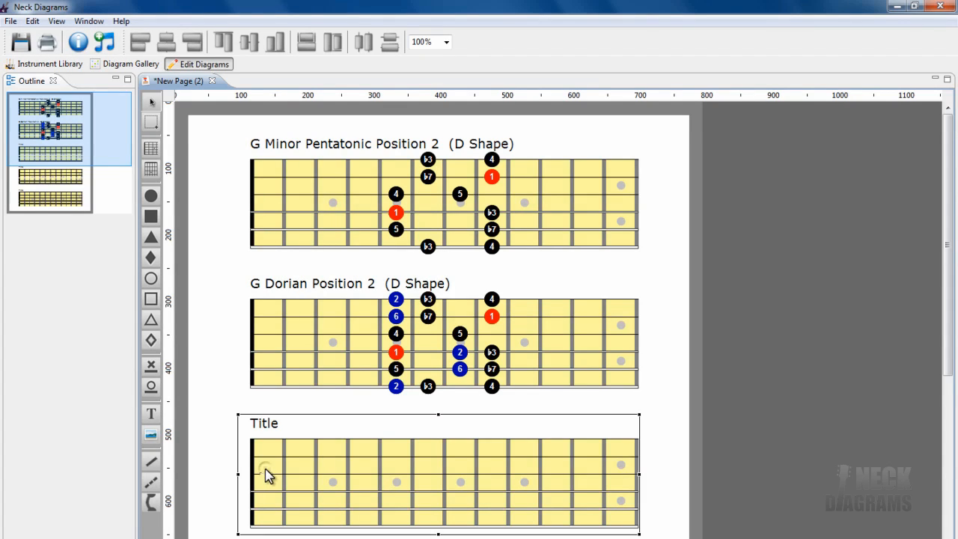
right_click(266, 473)
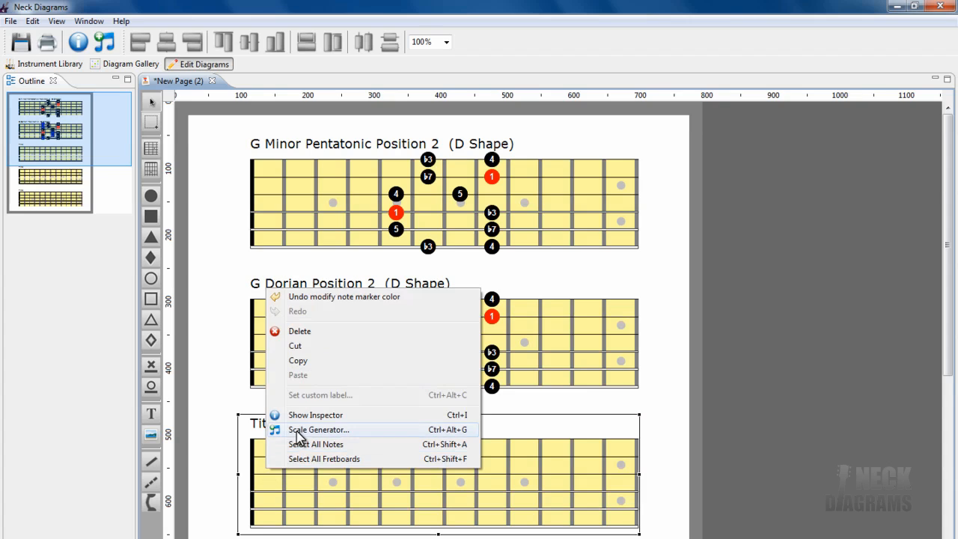
left_click(319, 428)
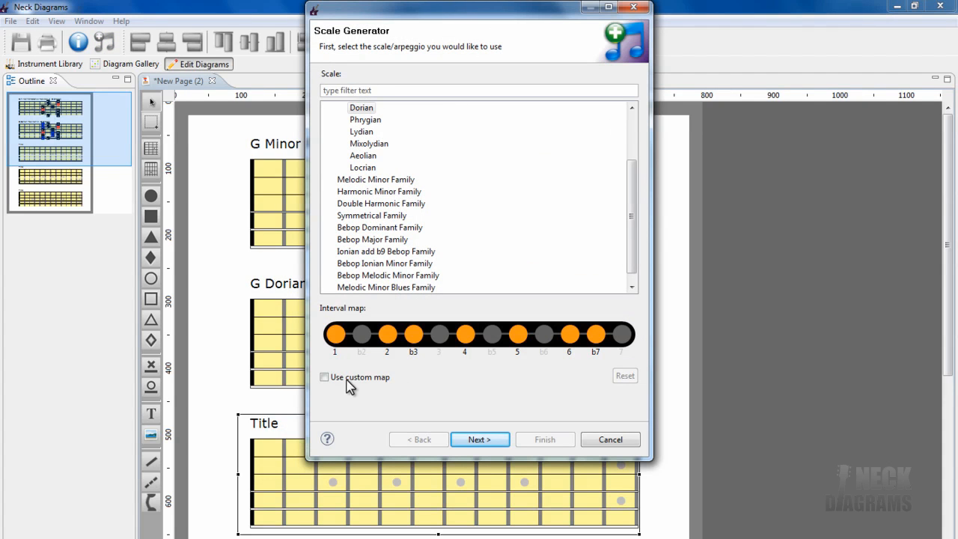
left_click(323, 377)
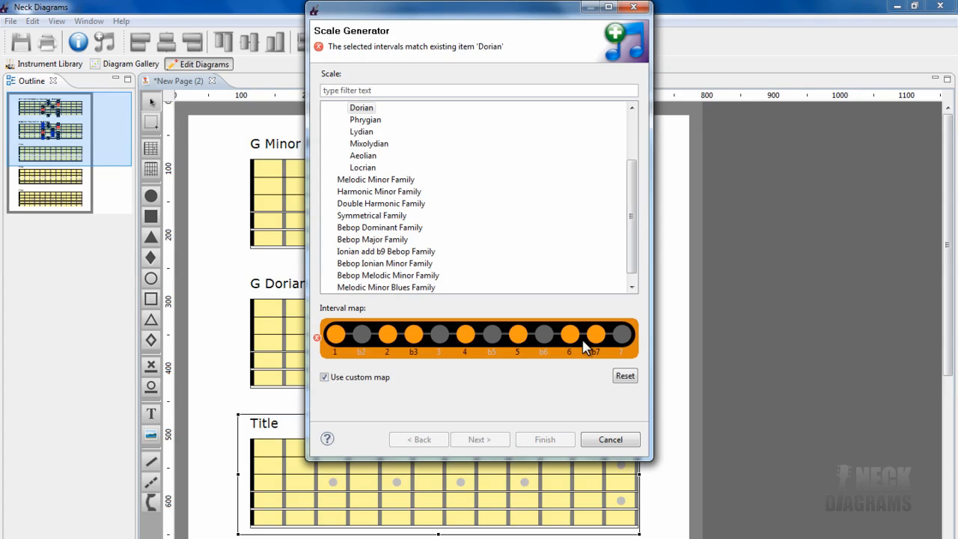
mouse_move(591, 344)
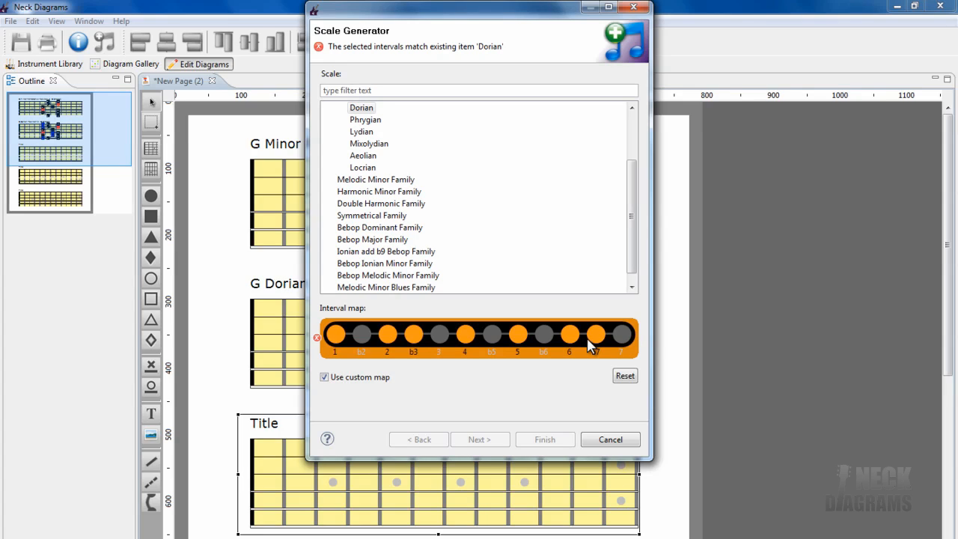
left_click(621, 335)
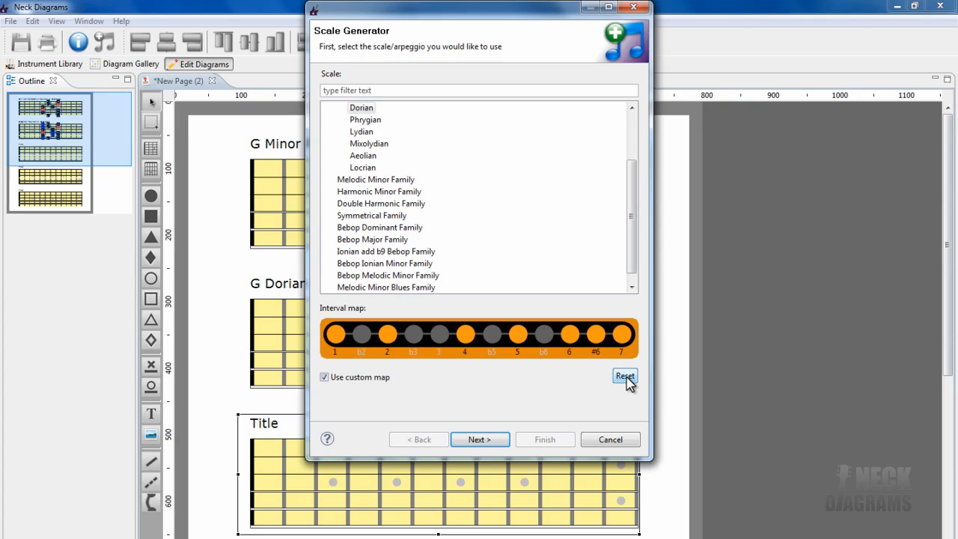
Reset the custom map, then add the major third and flat sixth.
left_click(626, 375)
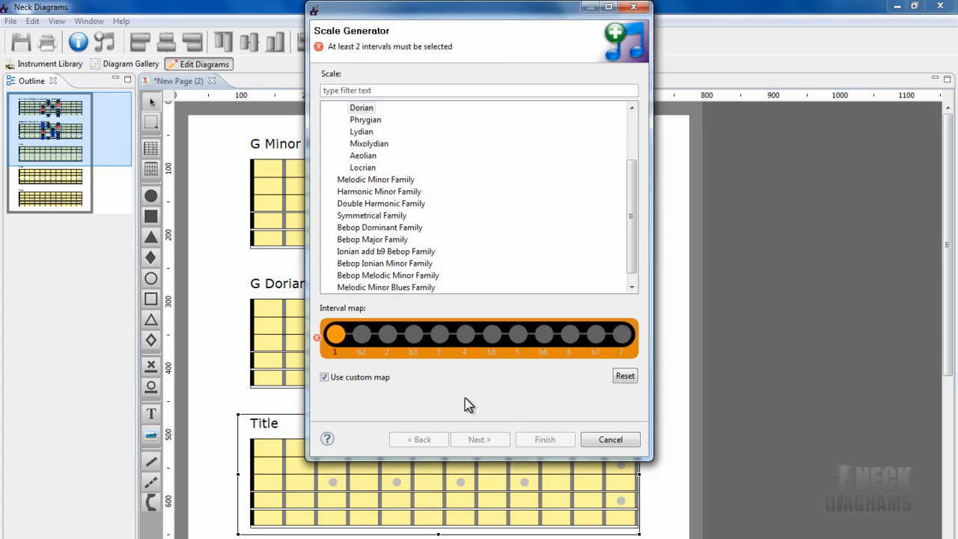
mouse_move(443, 342)
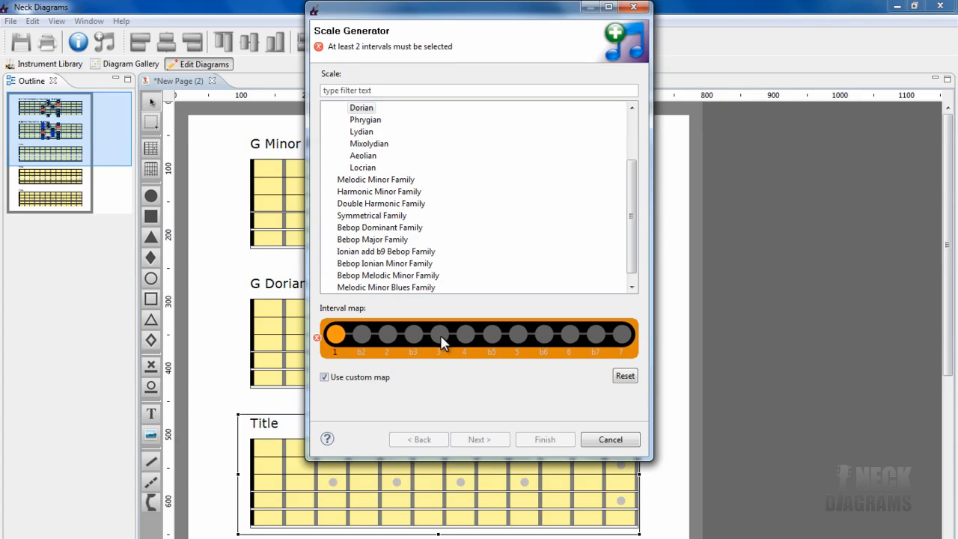
left_click(518, 334)
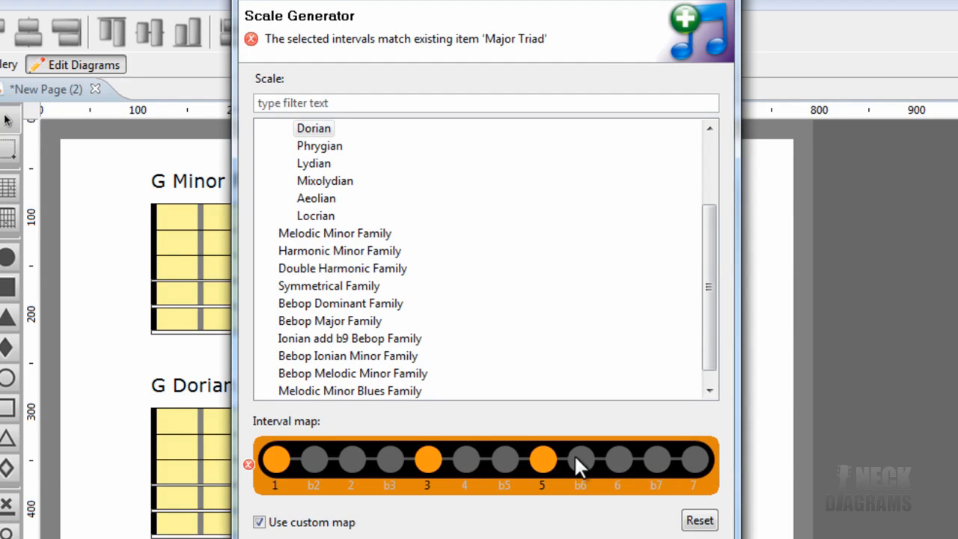
left_click(581, 460)
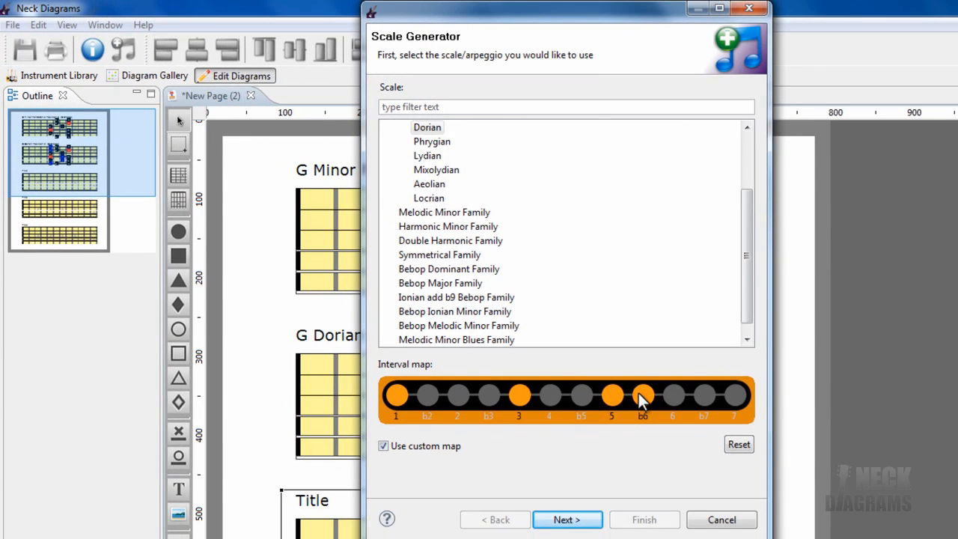
Name the custom map 'My Arpeggio' in the generator wizard.
left_click(566, 519)
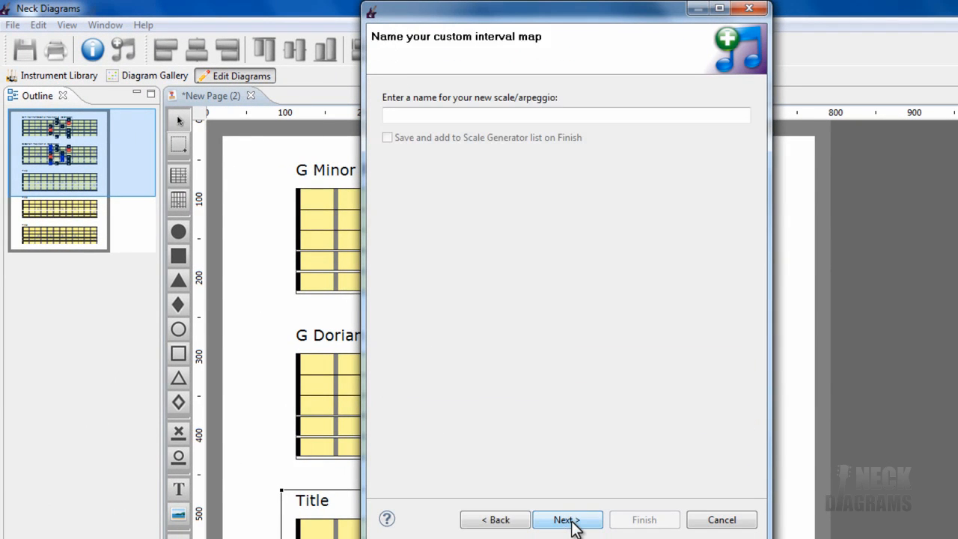
type("My")
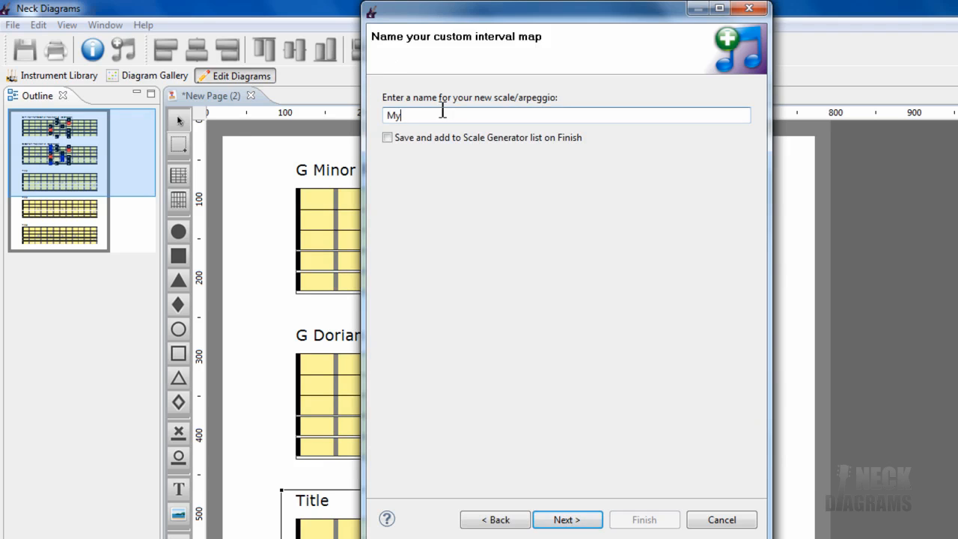
type("Arpeg")
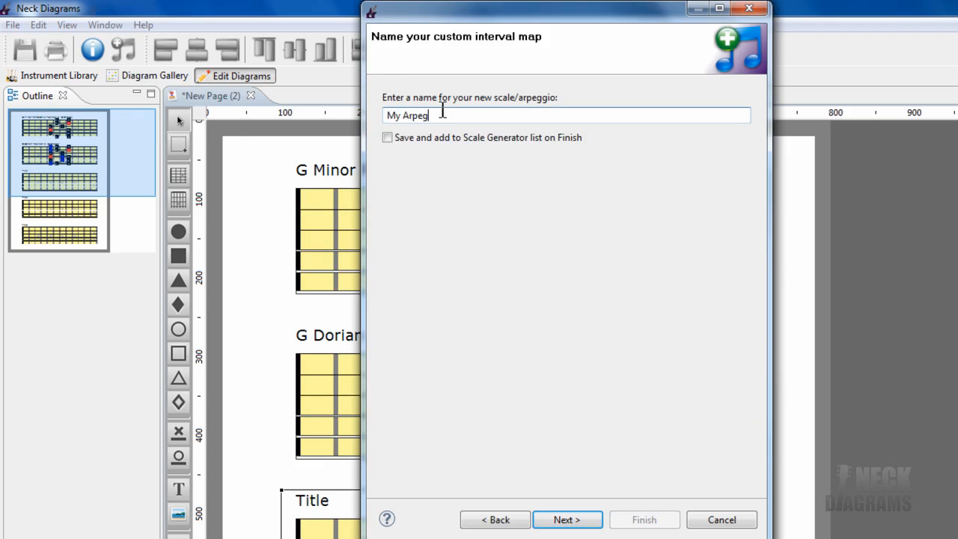
type("gio")
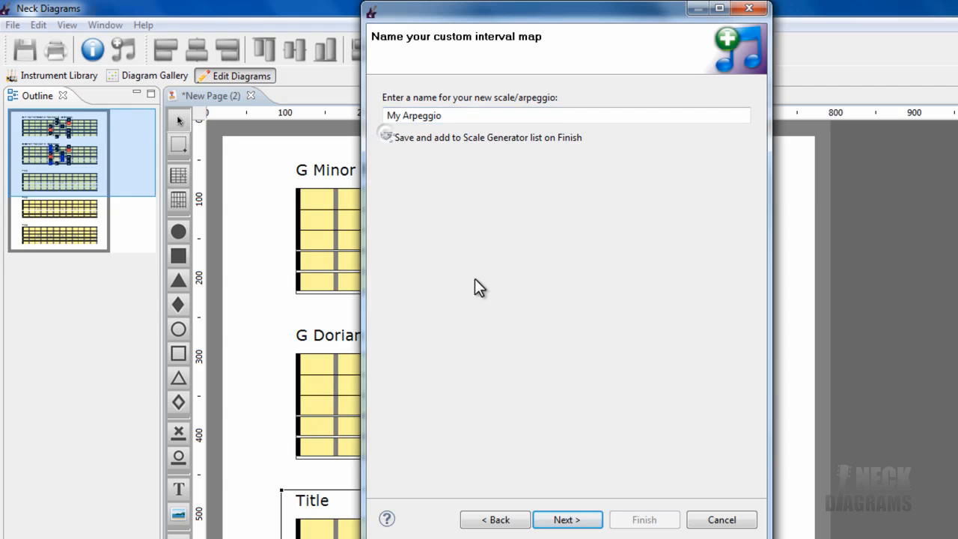
Keep root G and Position 2 (D Shape) and finish, generating the arpeggio on the third fretboard.
left_click(566, 520)
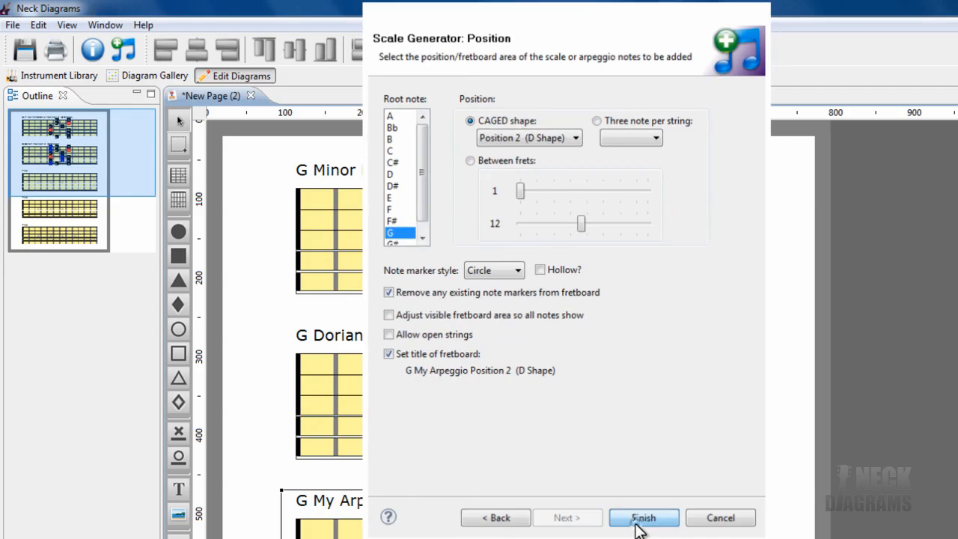
left_click(644, 518)
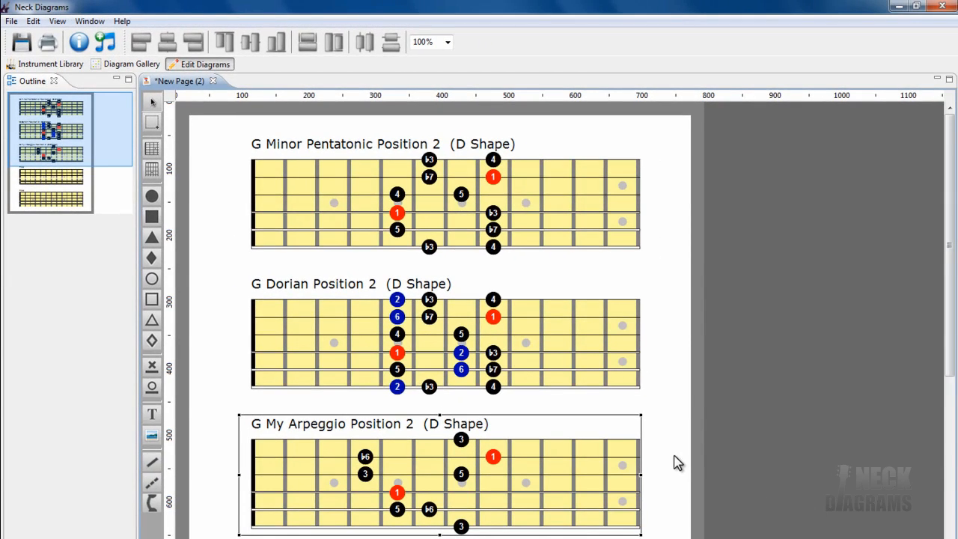